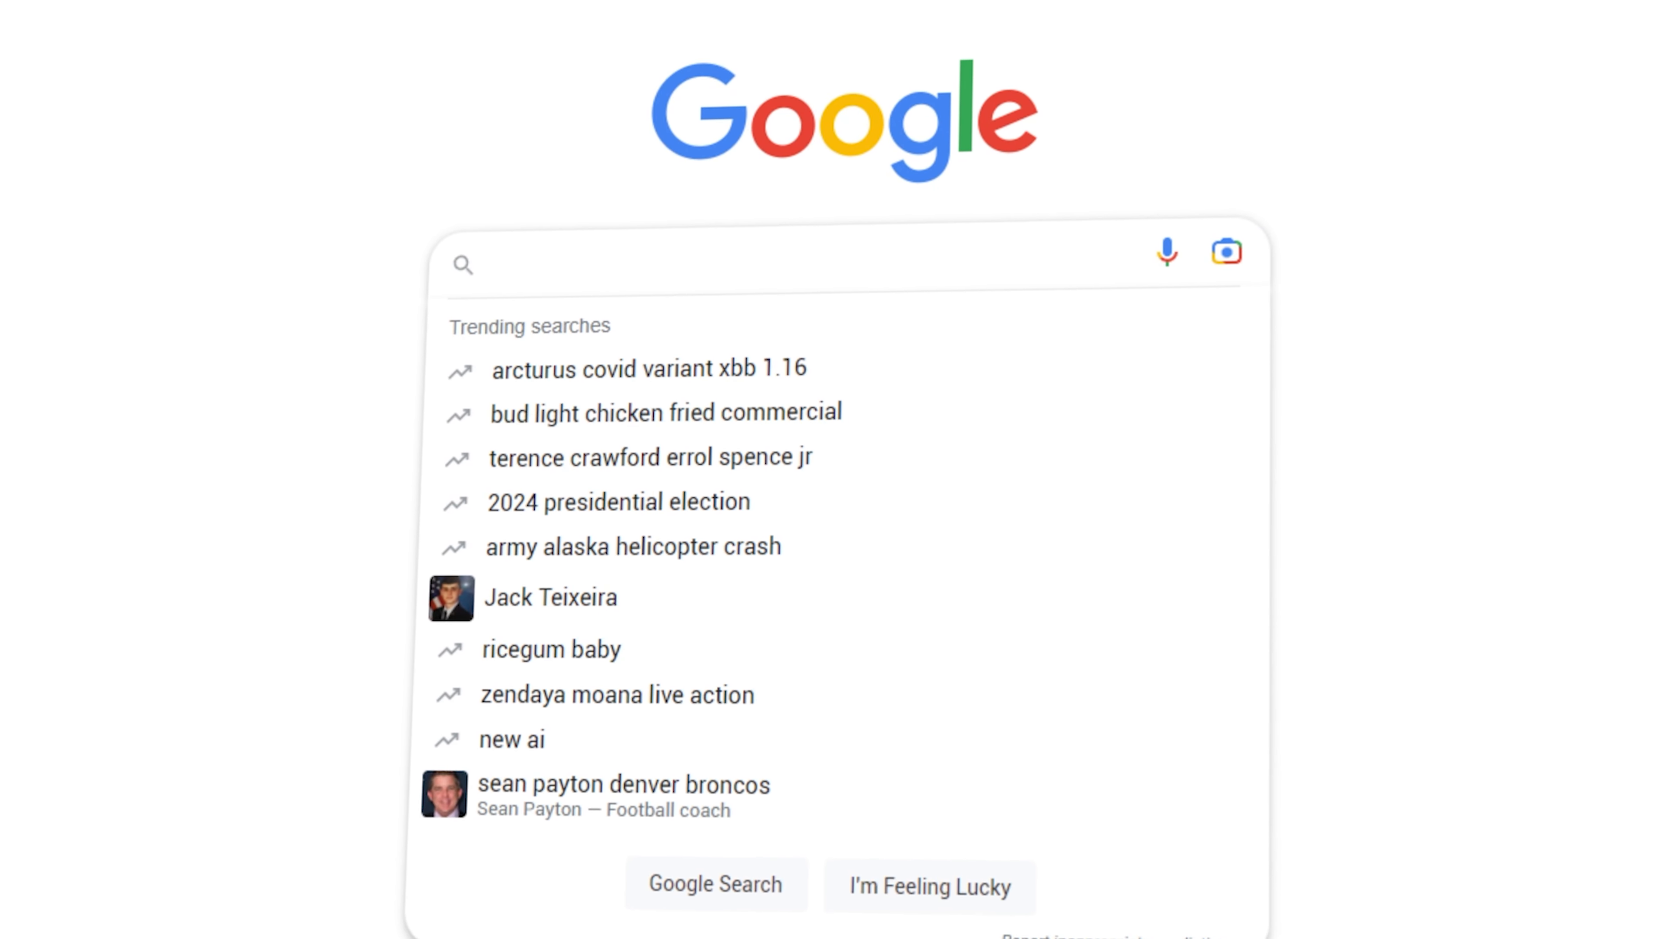
type("foundation")
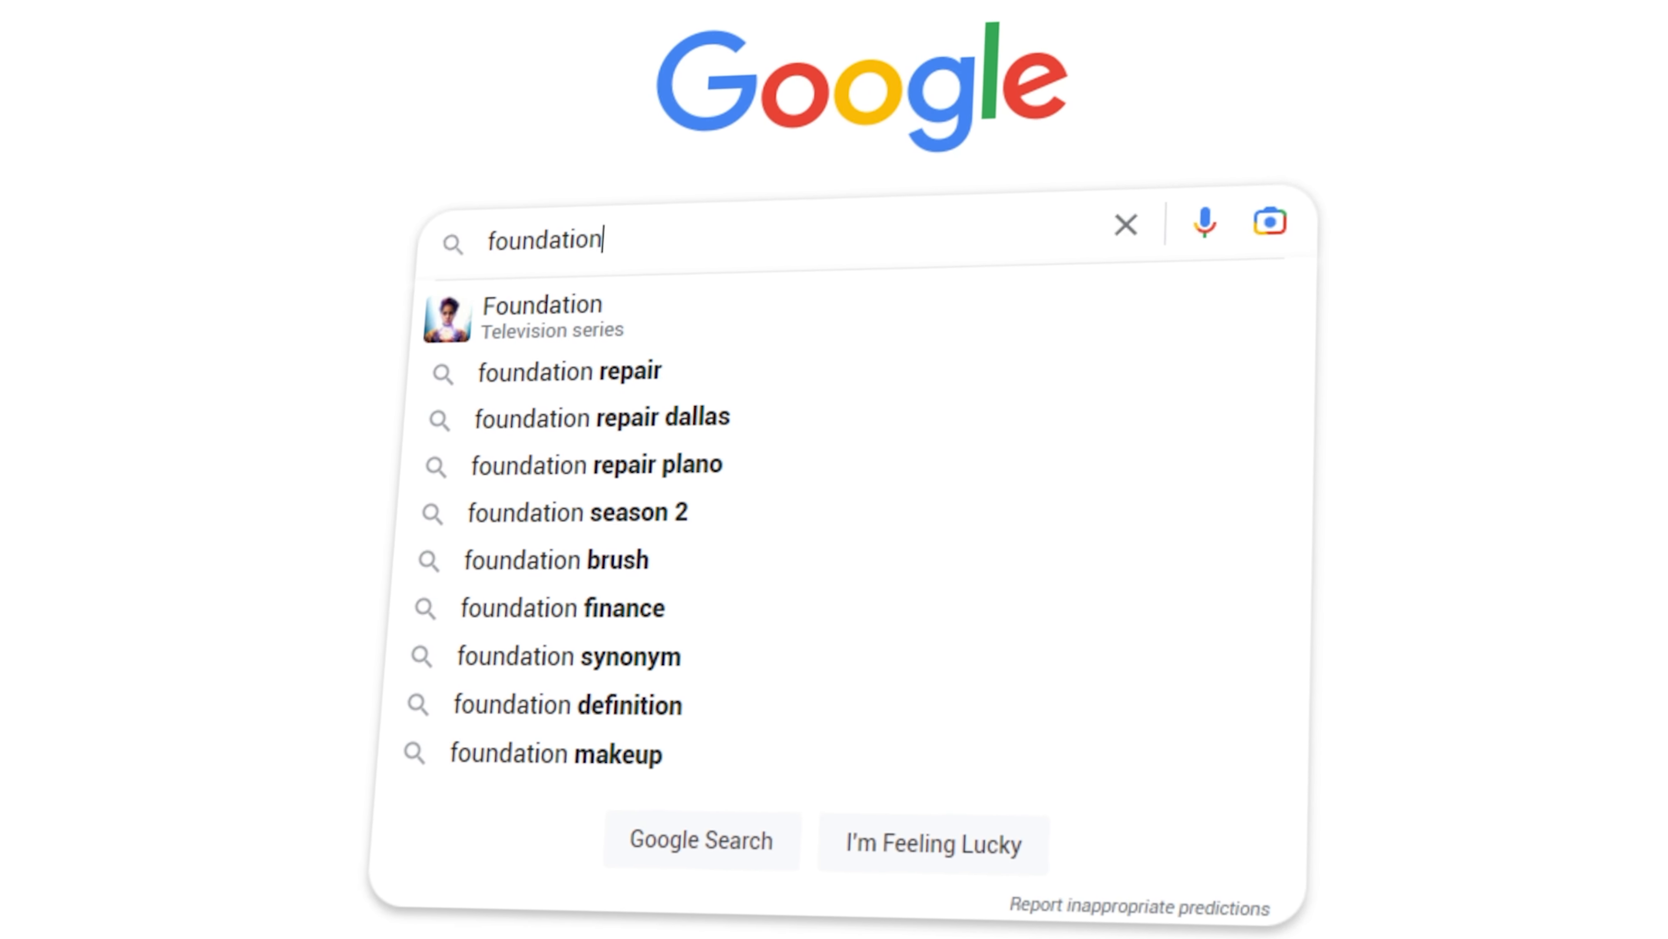